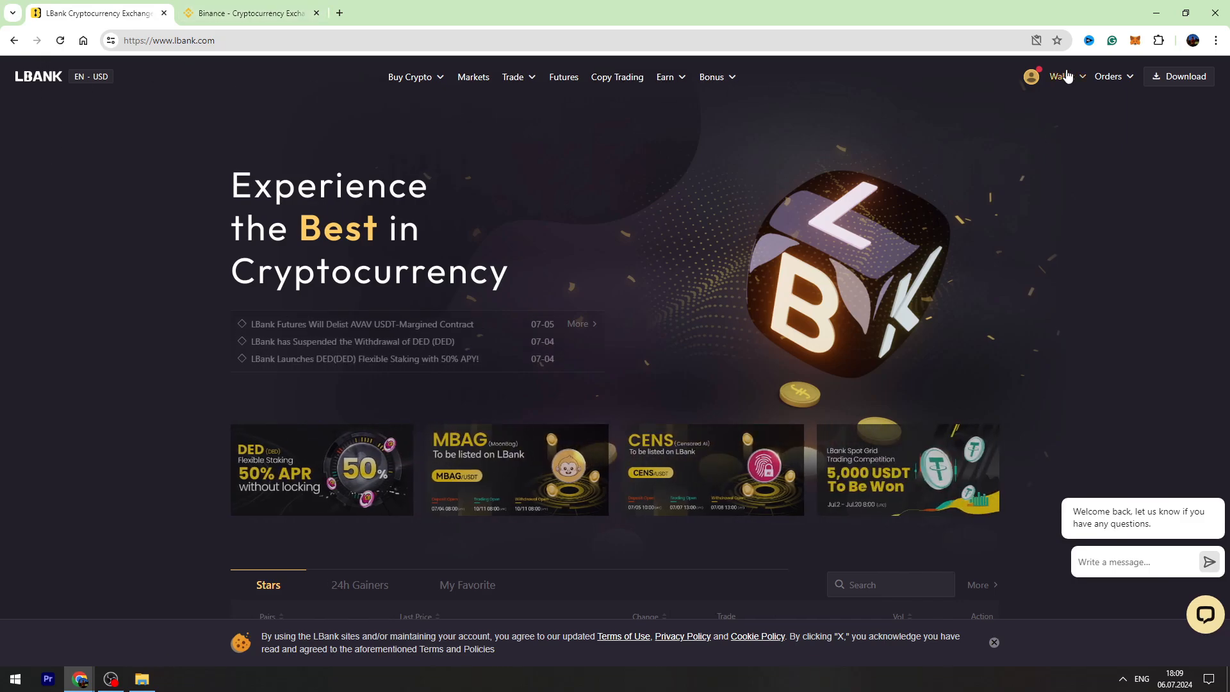
Show the LBank spot wallet asset list with LBK, USDT, BTC and ETH at zero balance.
left_click(1061, 76)
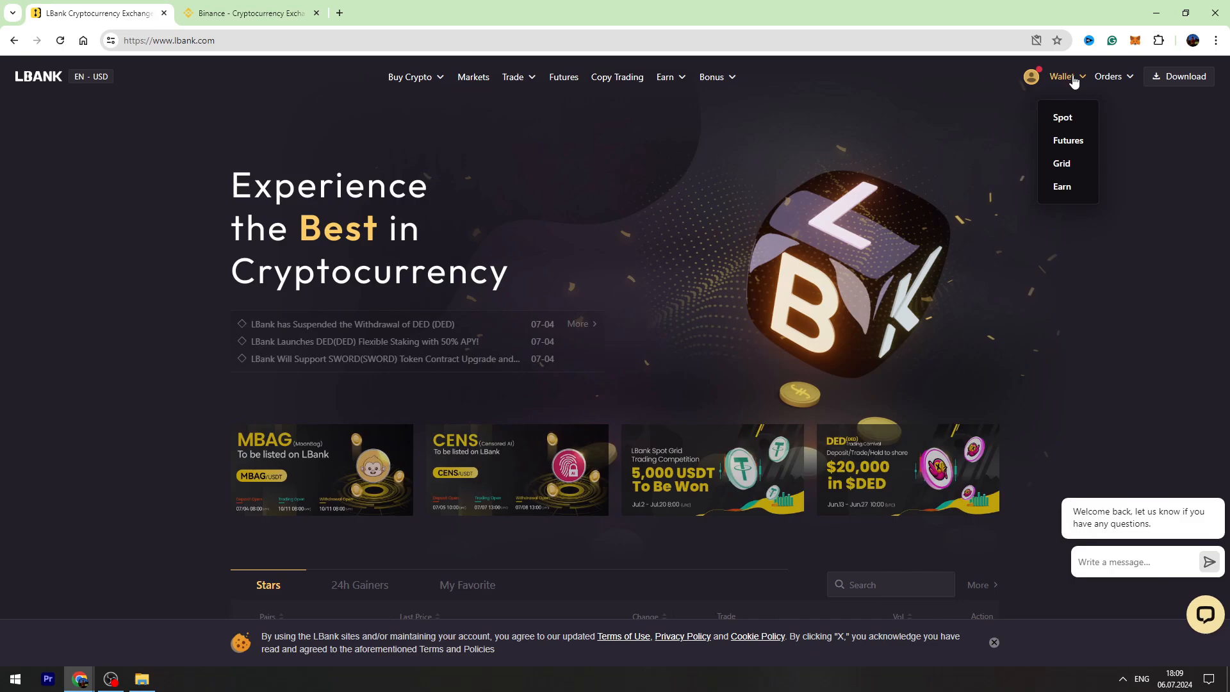
left_click(1061, 117)
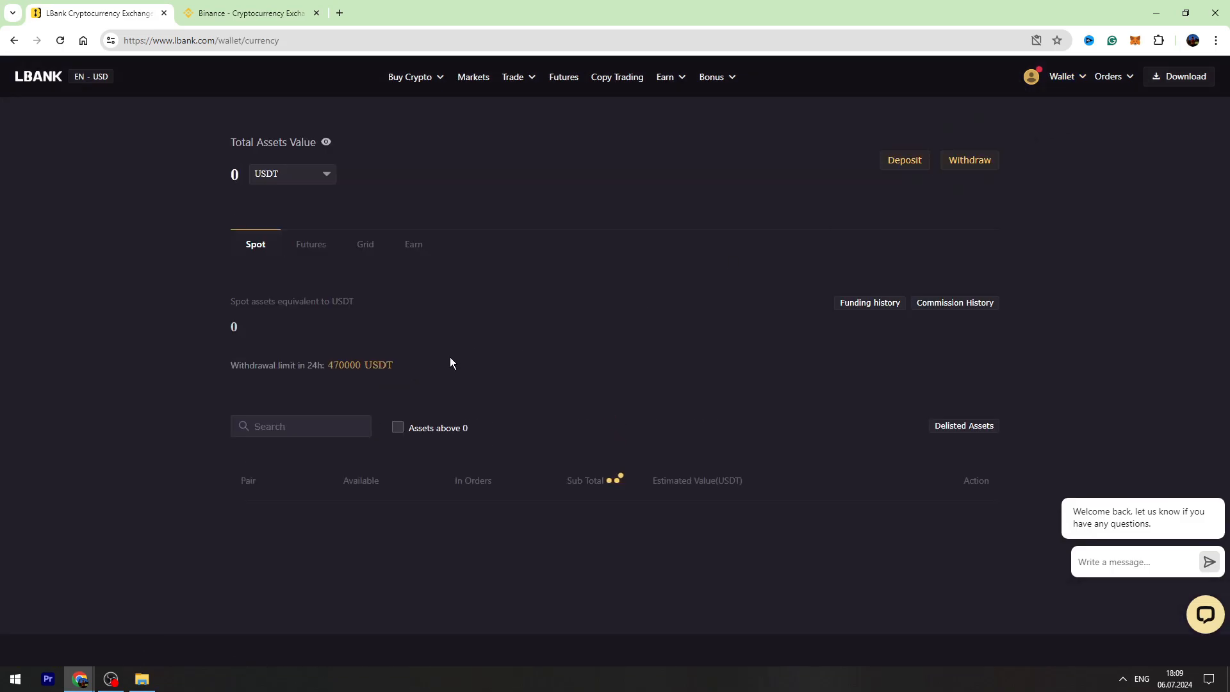
scroll("down", 3)
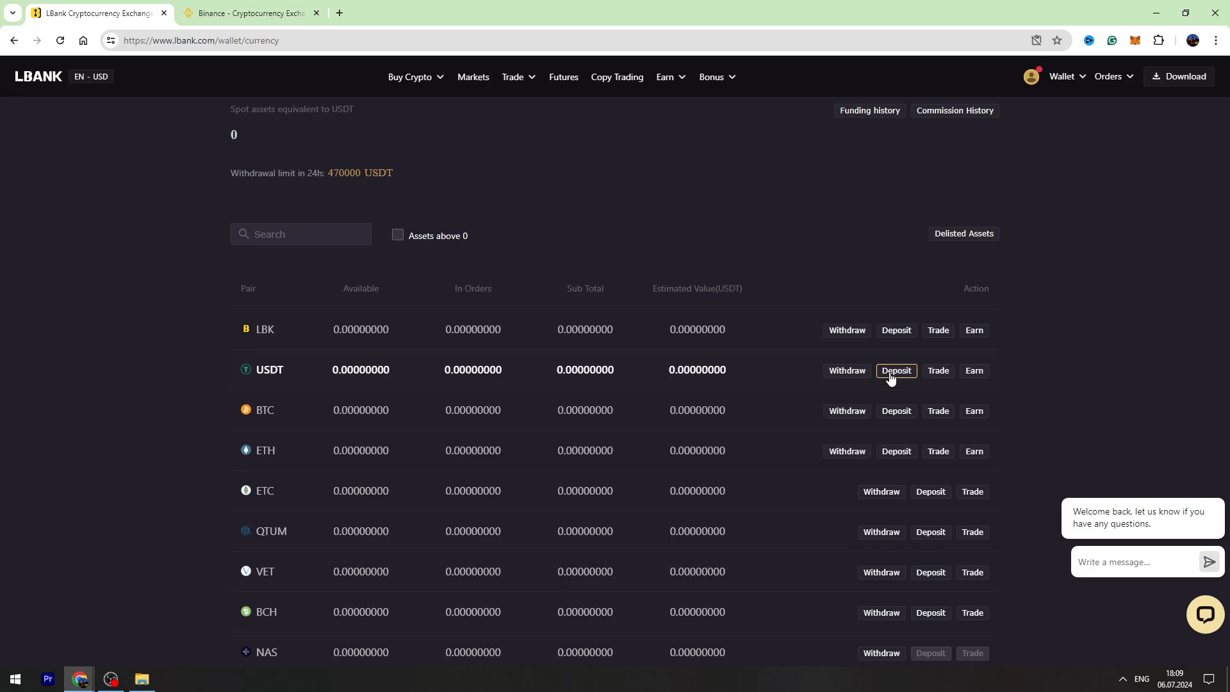
mouse_move(802, 383)
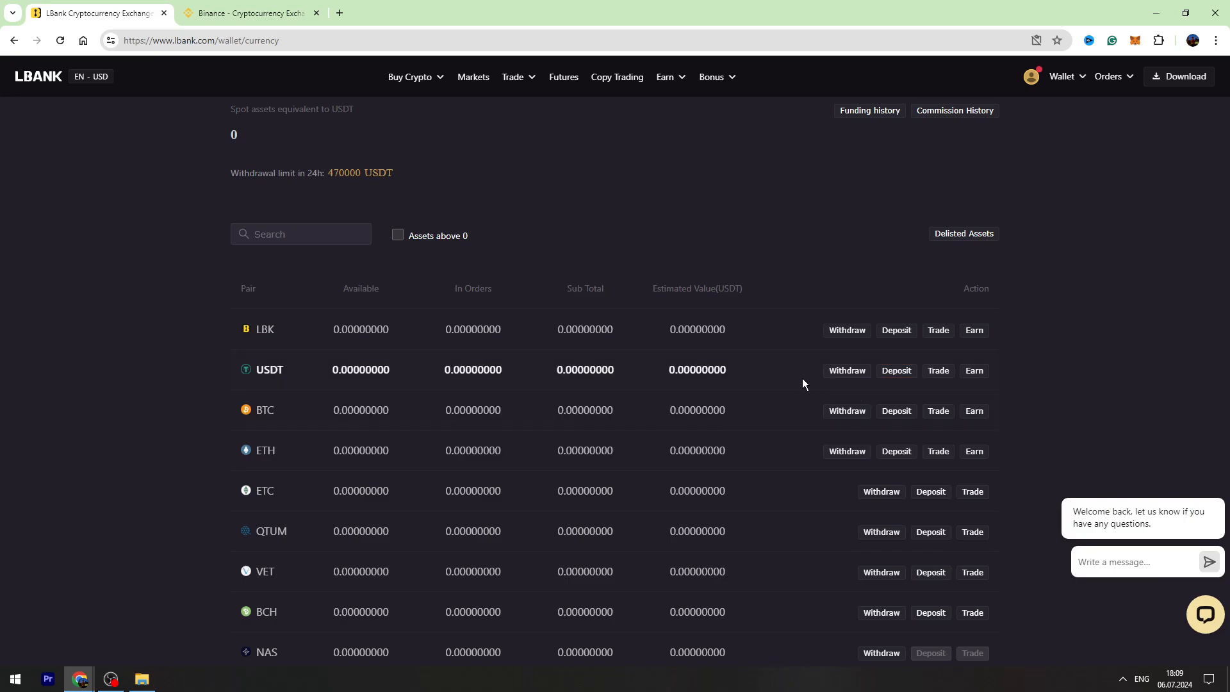
Start a USDT withdrawal and choose BEP20(BSC) as the withdrawal network.
left_click(846, 370)
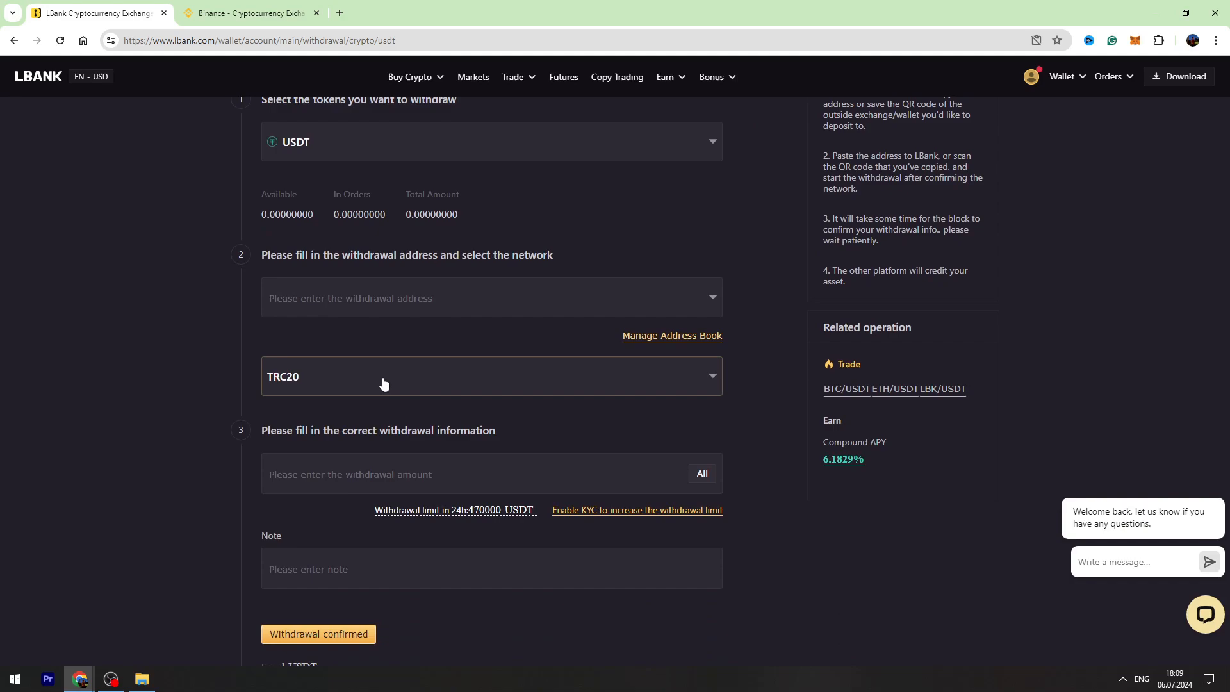
left_click(492, 375)
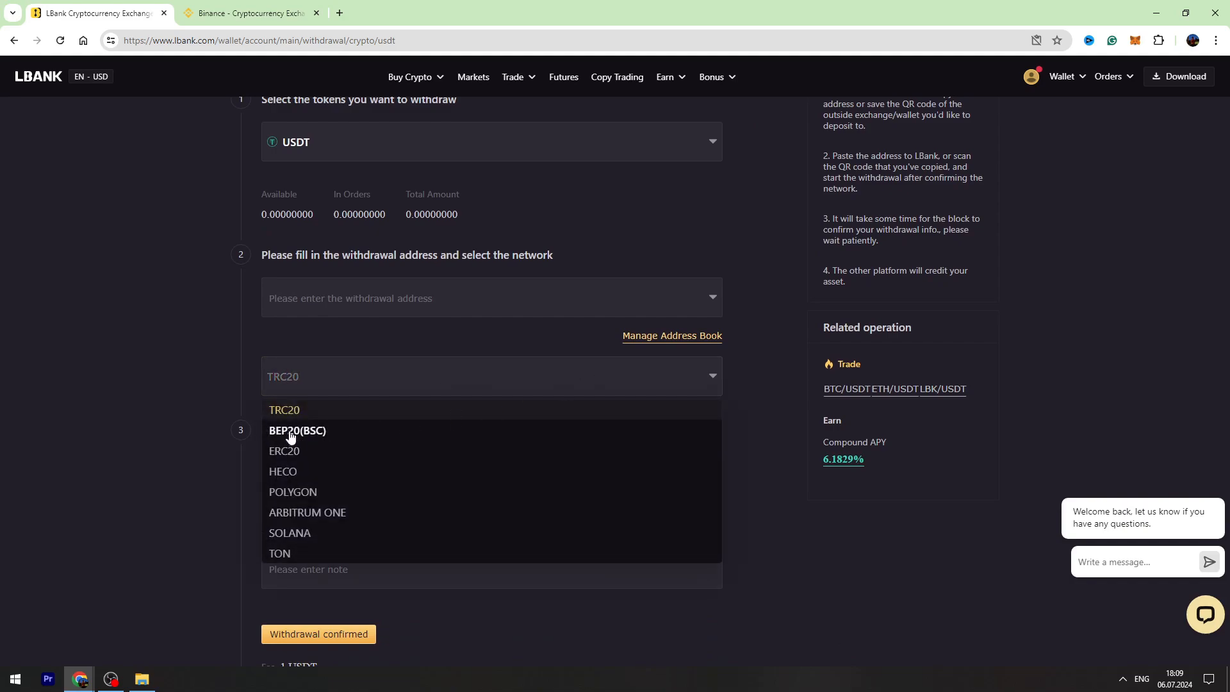
left_click(298, 431)
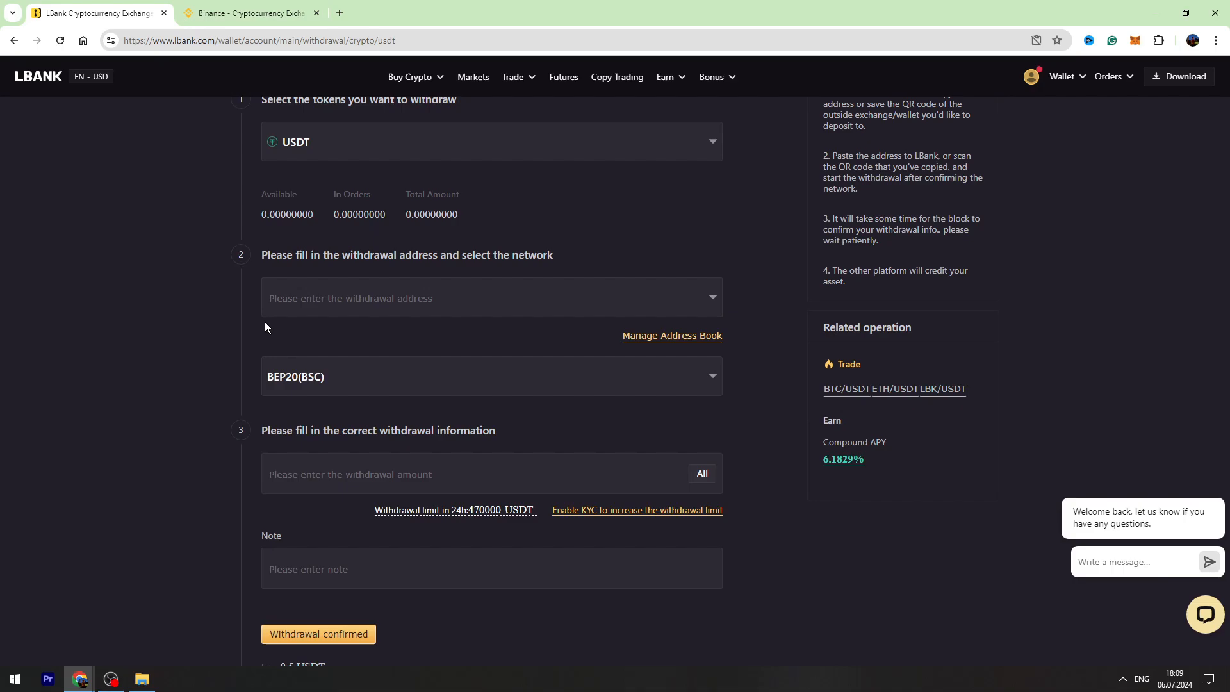
In Binance, show the spot wallet filtered to usdt.
left_click(249, 13)
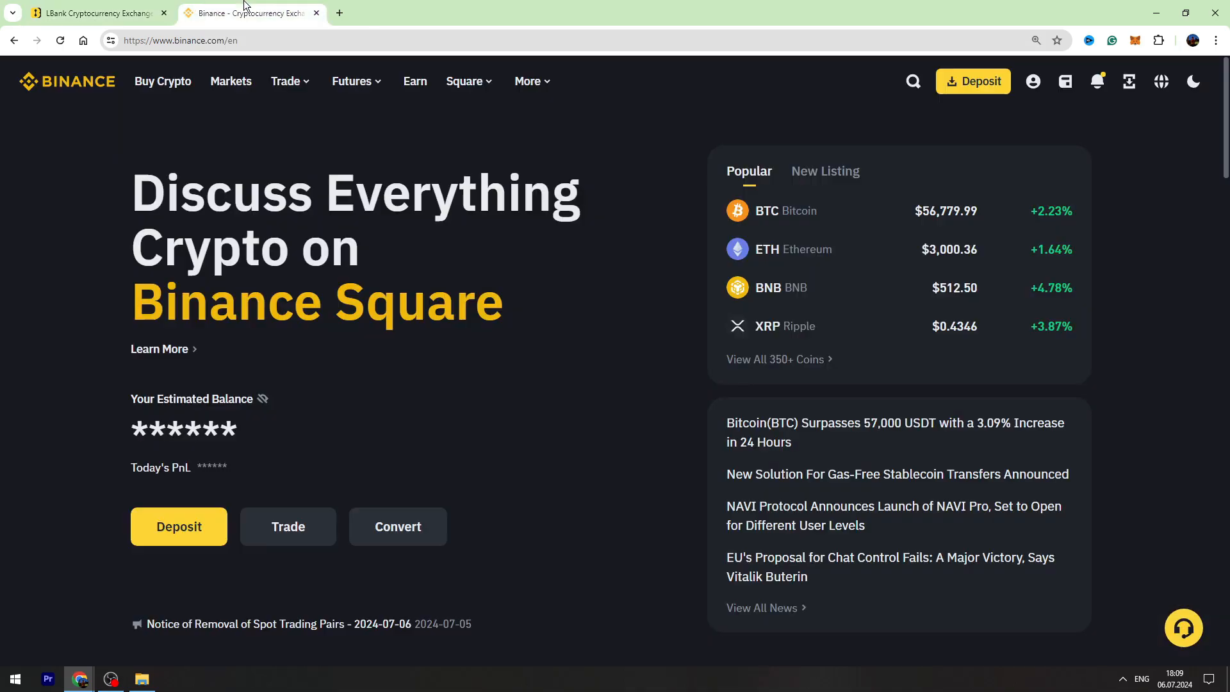
mouse_move(944, 169)
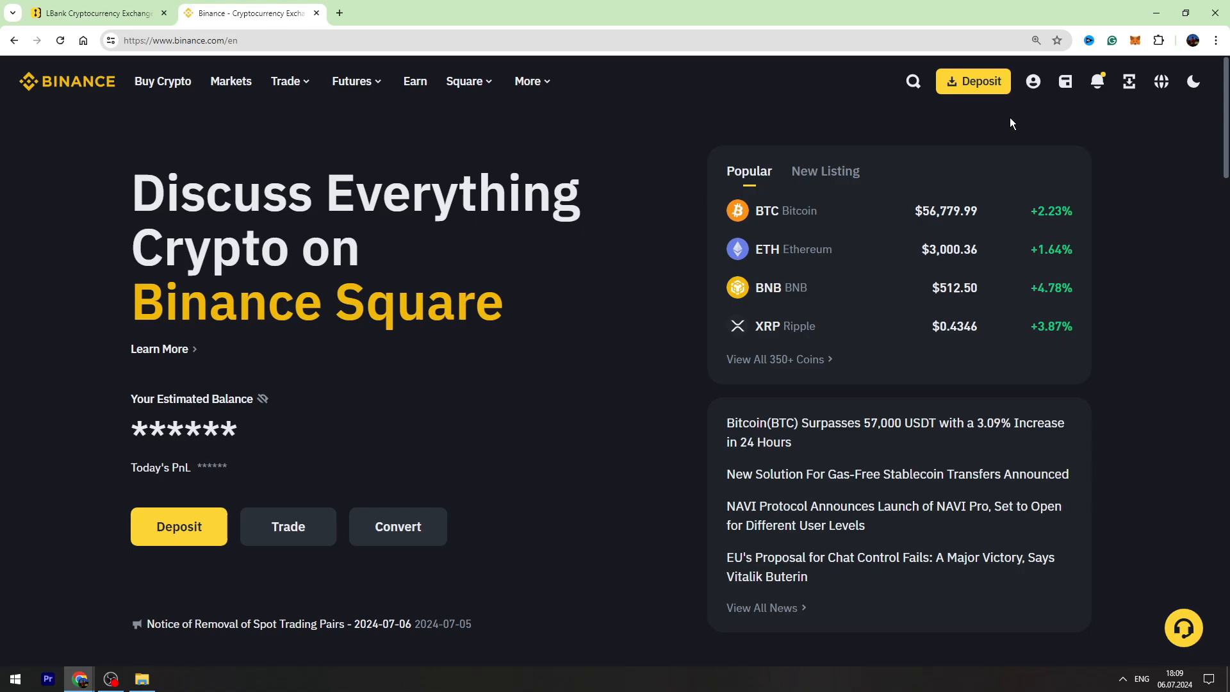
left_click(1065, 81)
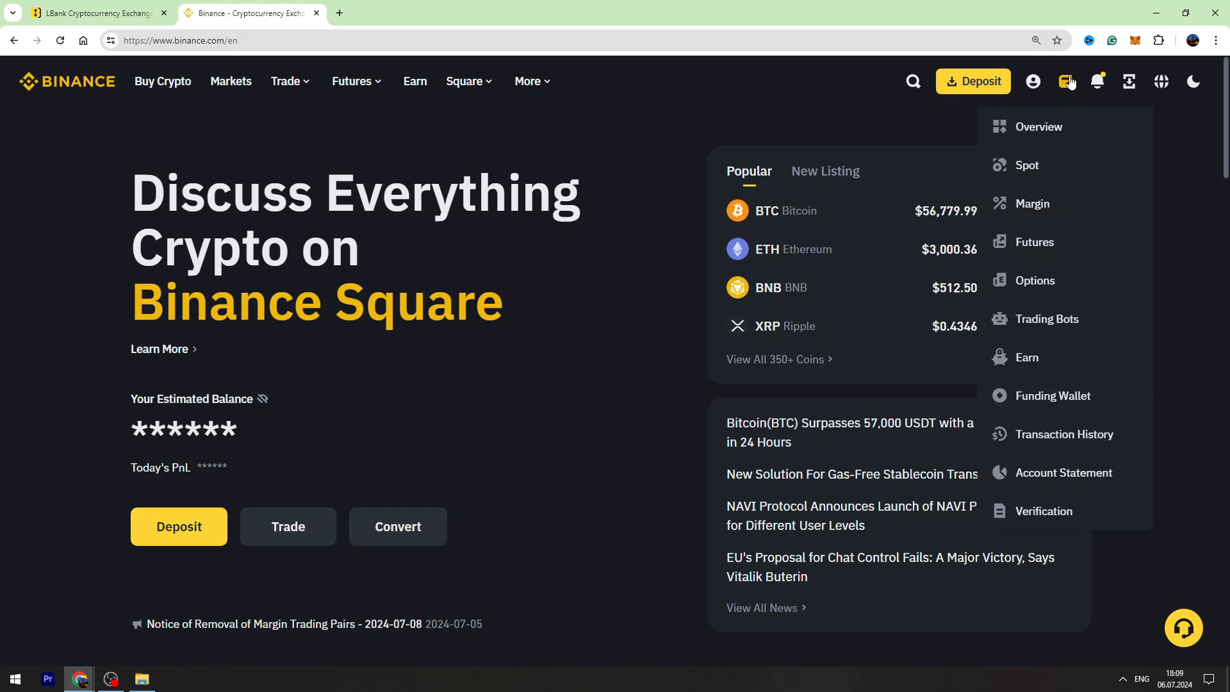
mouse_move(1025, 165)
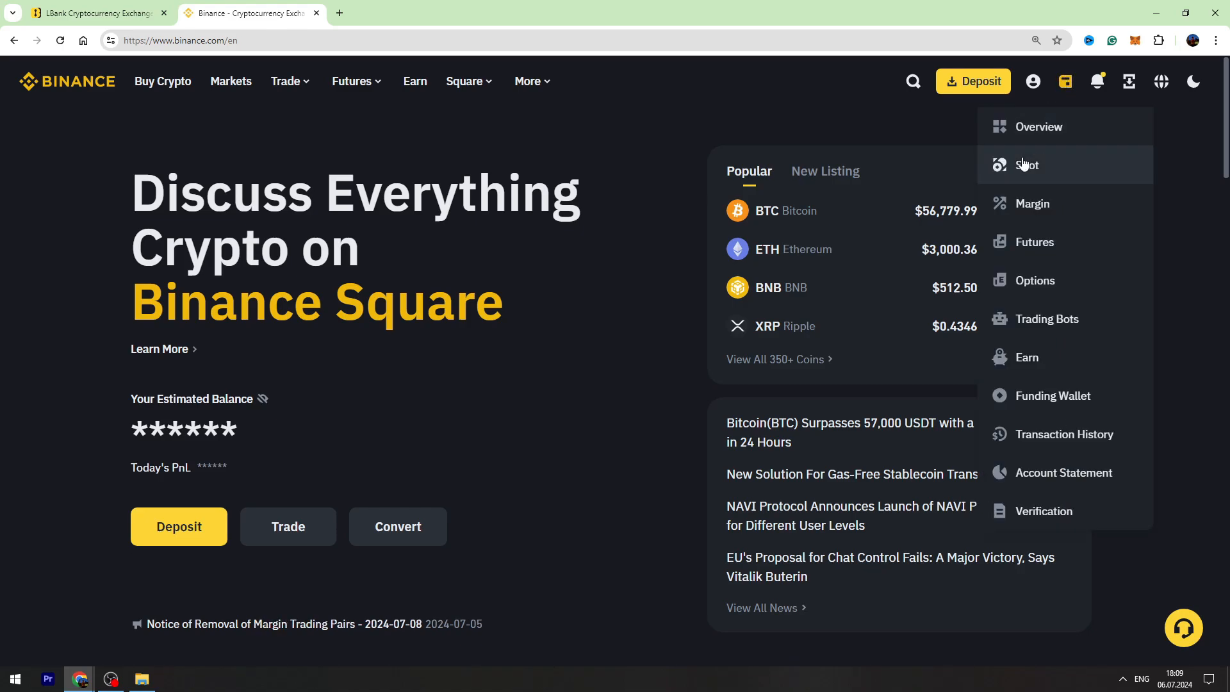
left_click(1027, 165)
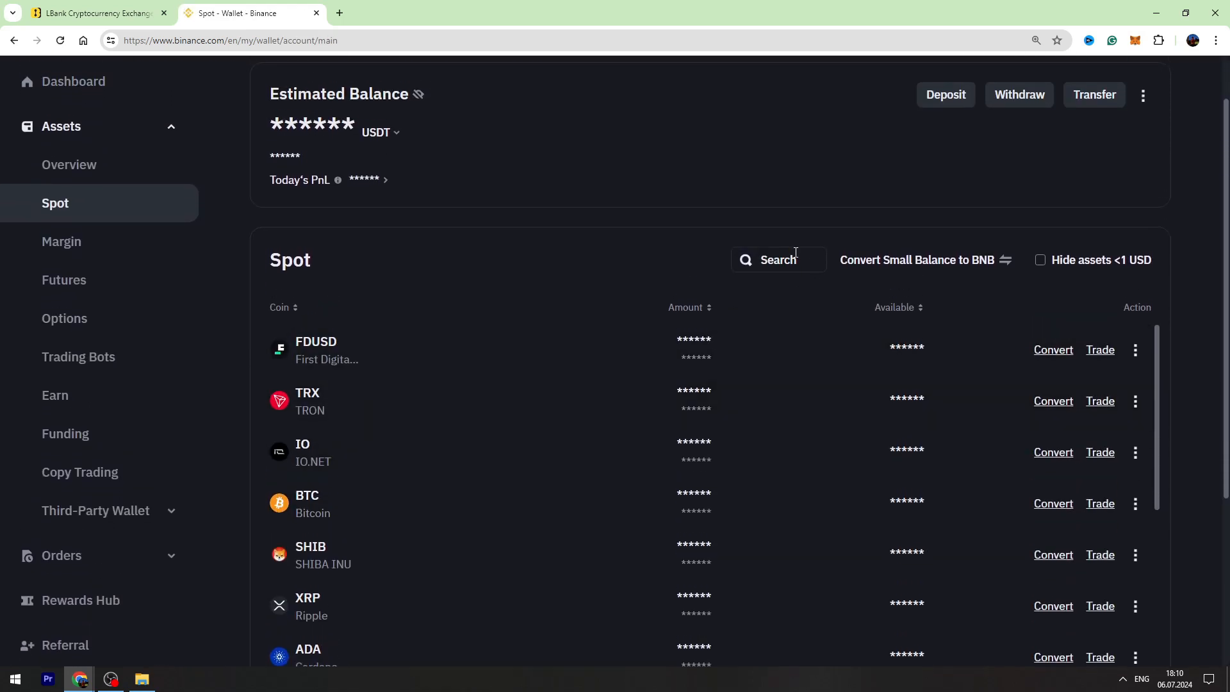
type("usdt")
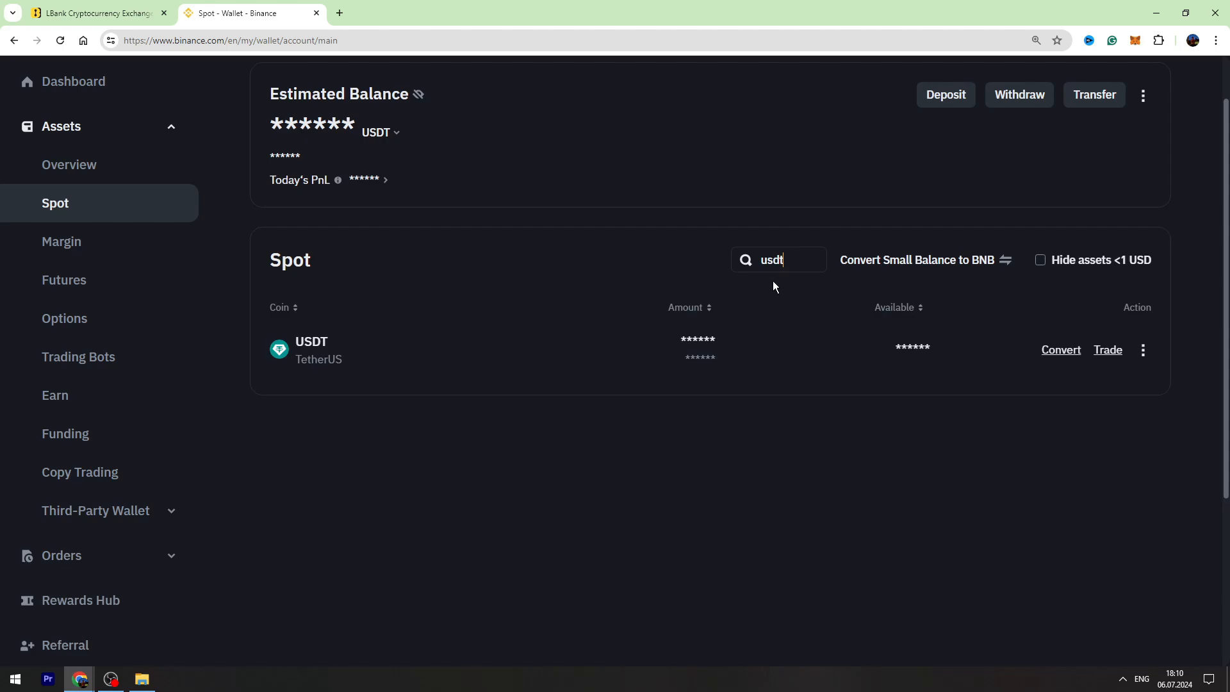
Start a USDT deposit on the BNB Smart Chain (BEP20) network to reveal the deposit address.
left_click(1143, 350)
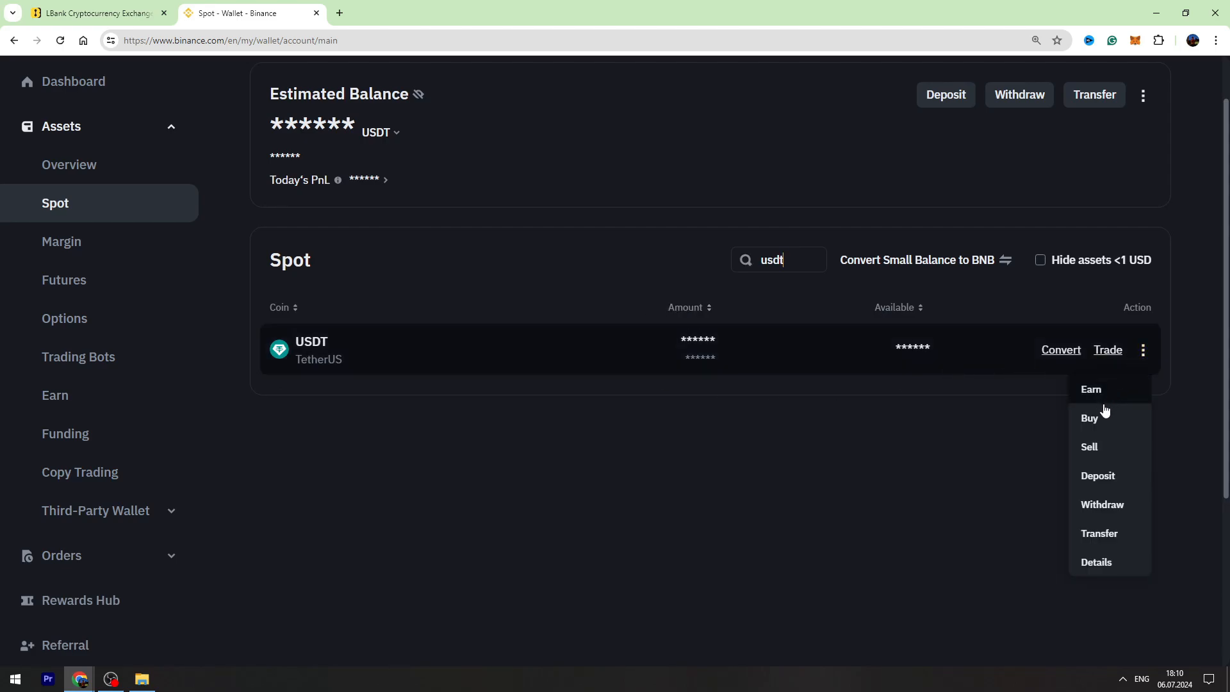
left_click(1096, 475)
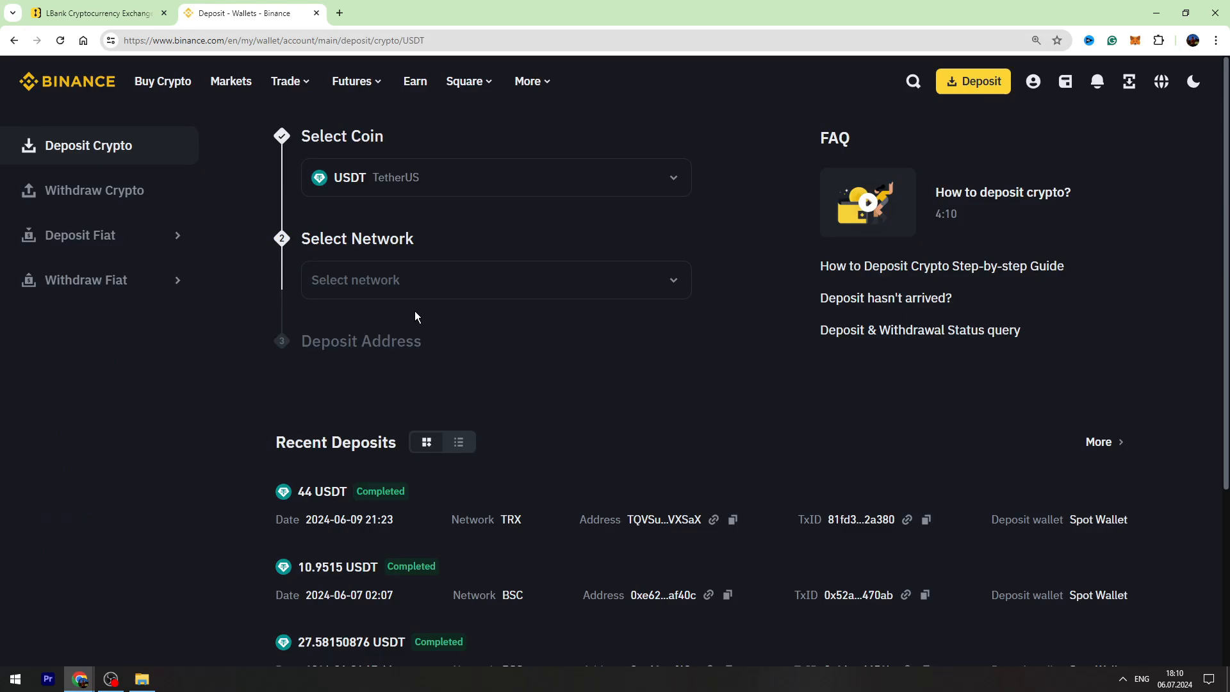
left_click(496, 280)
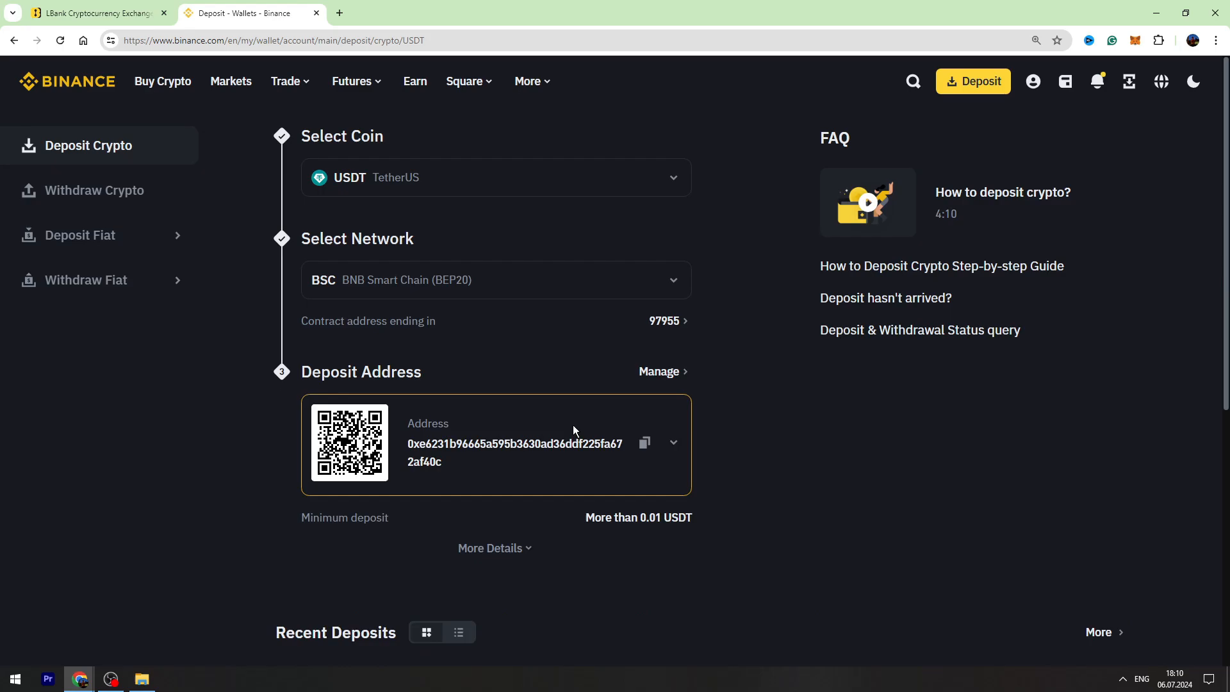
left_click(643, 442)
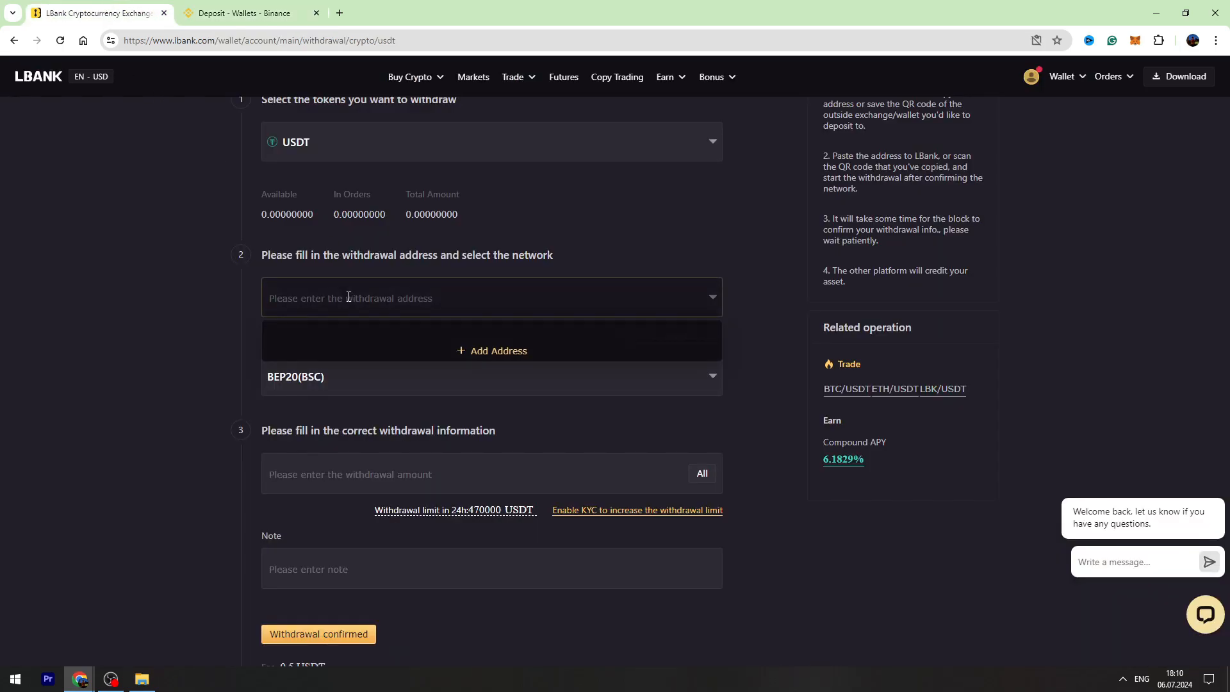
type("0xe6231b96665a595b3630ad36ddf225fa672af40c")
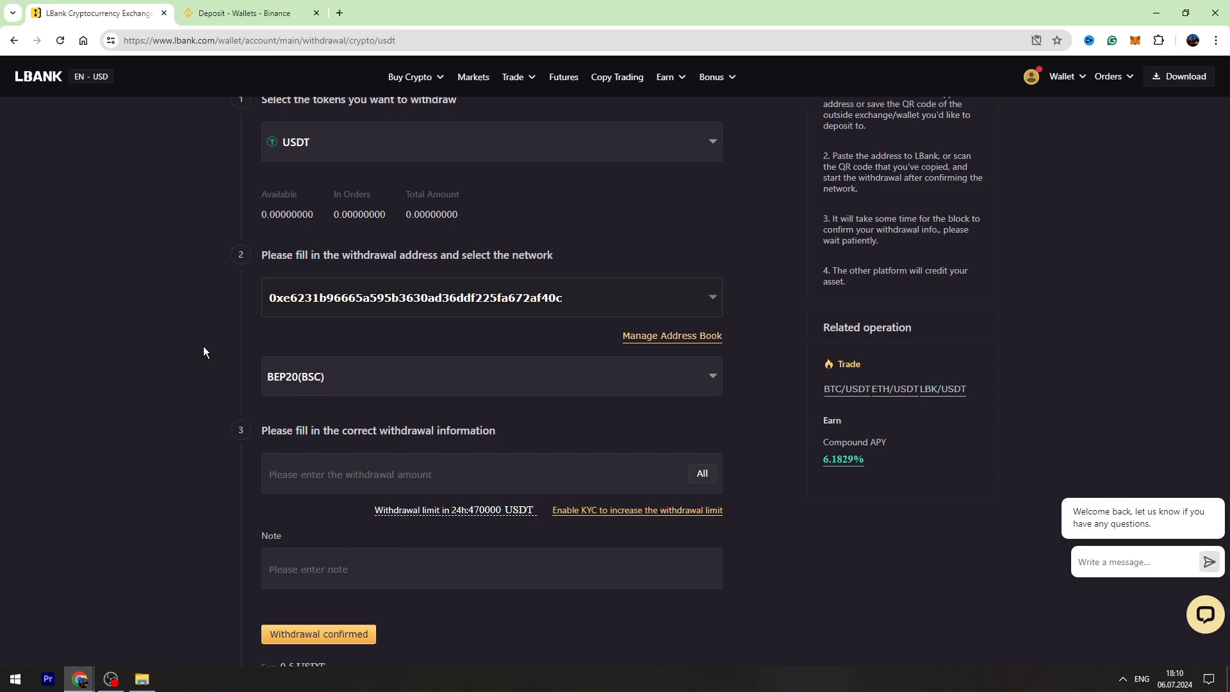
scroll("down", 3)
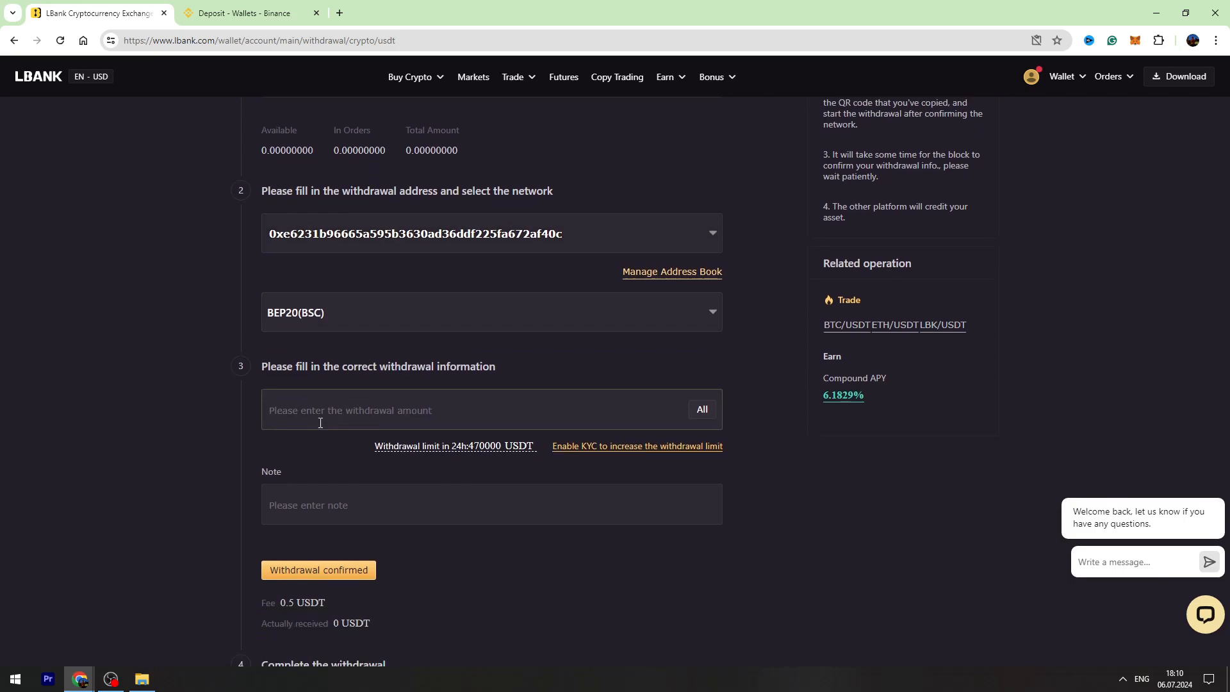
type("1000")
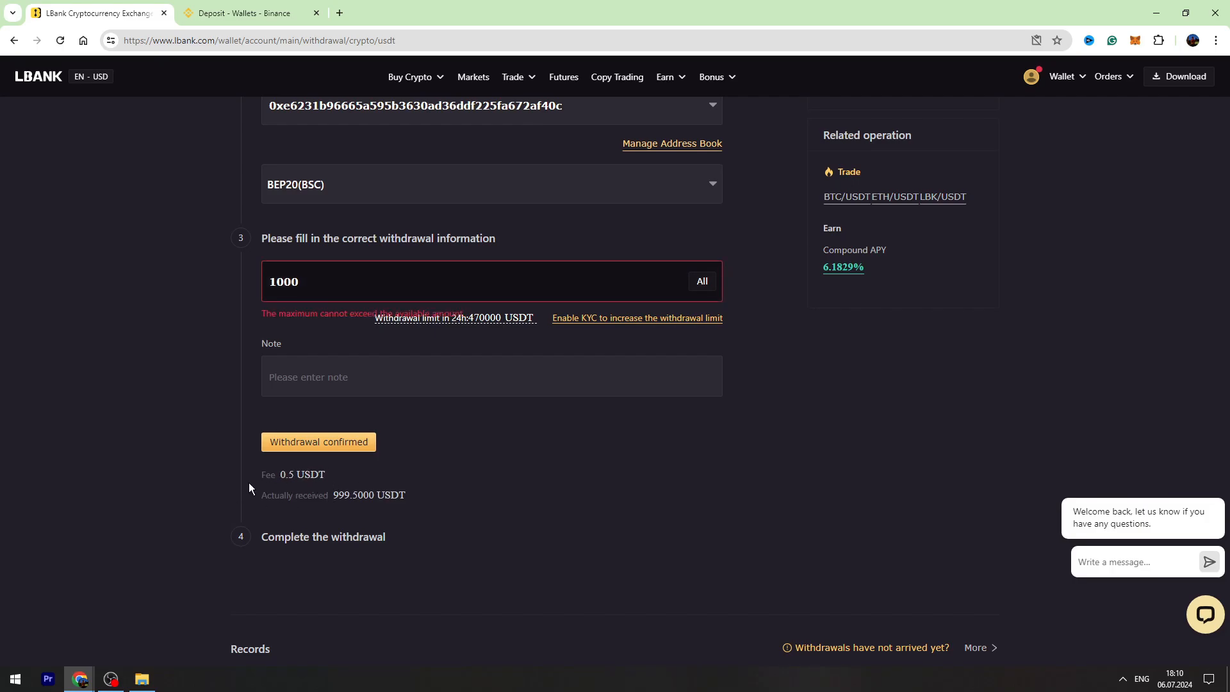
scroll("down", 3)
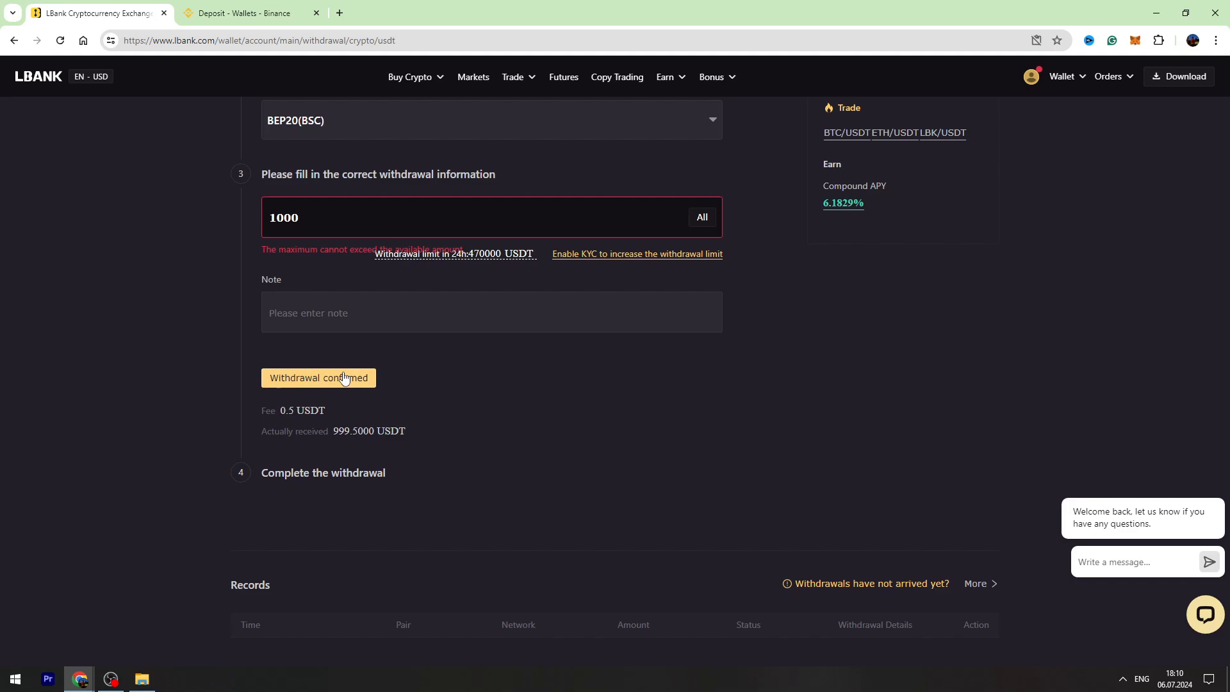
mouse_move(377, 554)
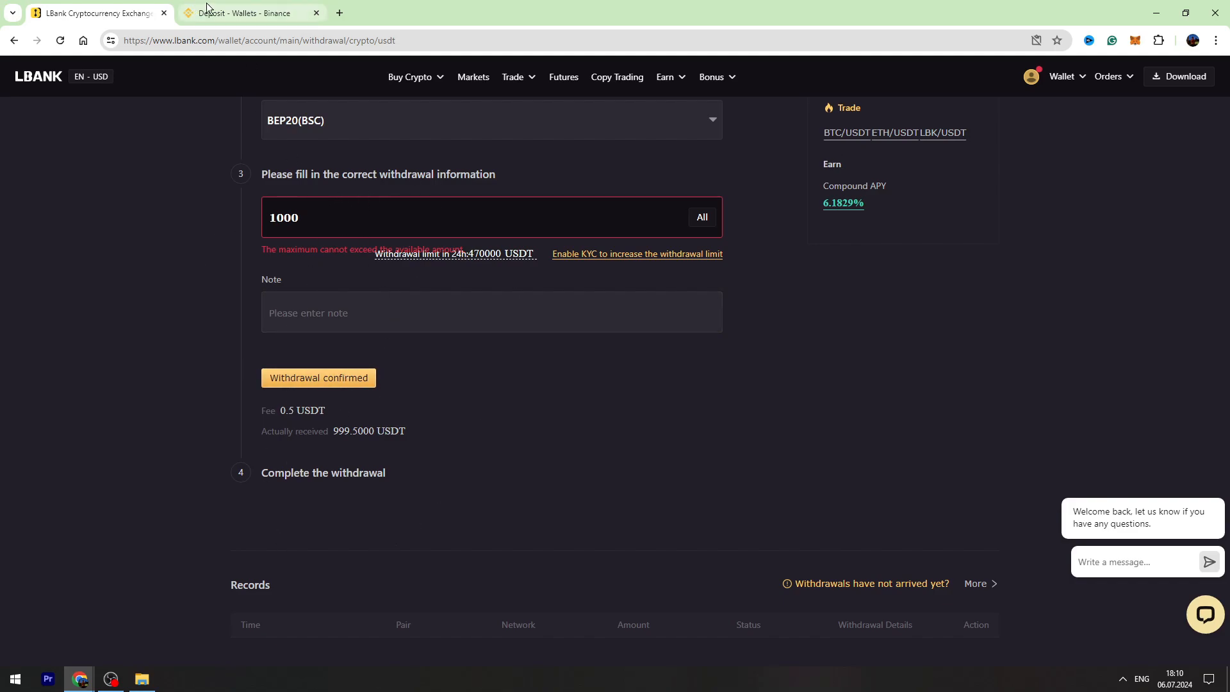
Return to the Binance spot wallet coin list showing FDUSD, TRX, BTC and SHIB with hidden balances.
left_click(250, 13)
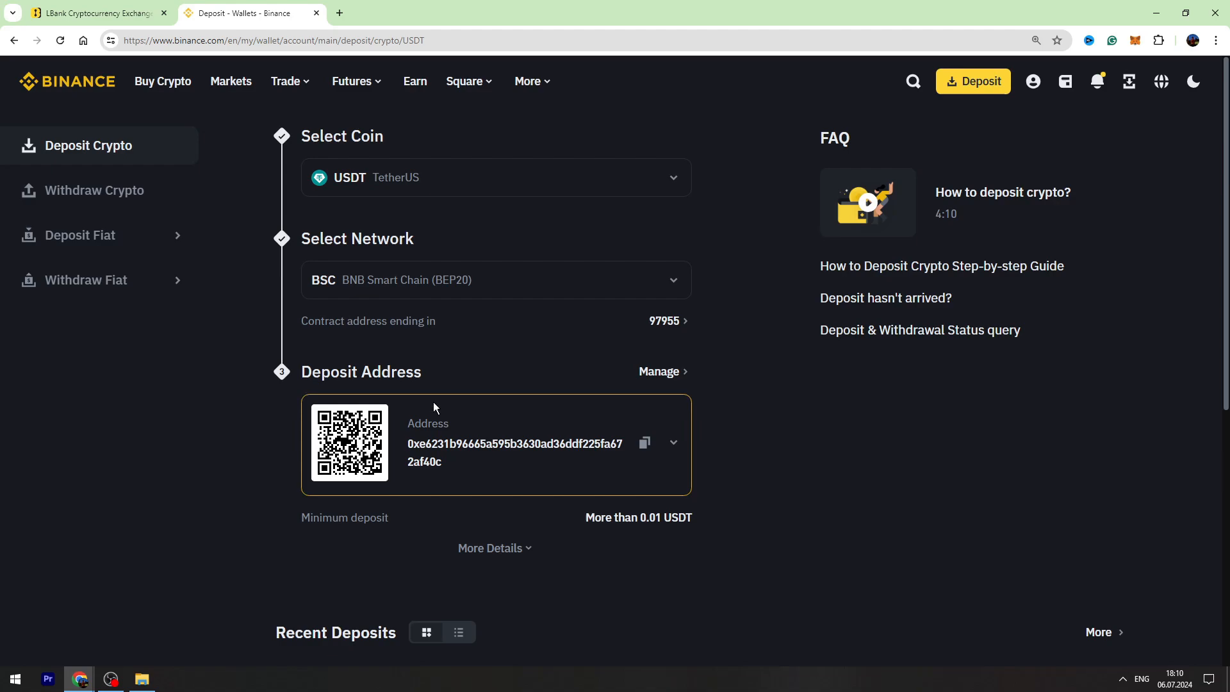
left_click(1064, 81)
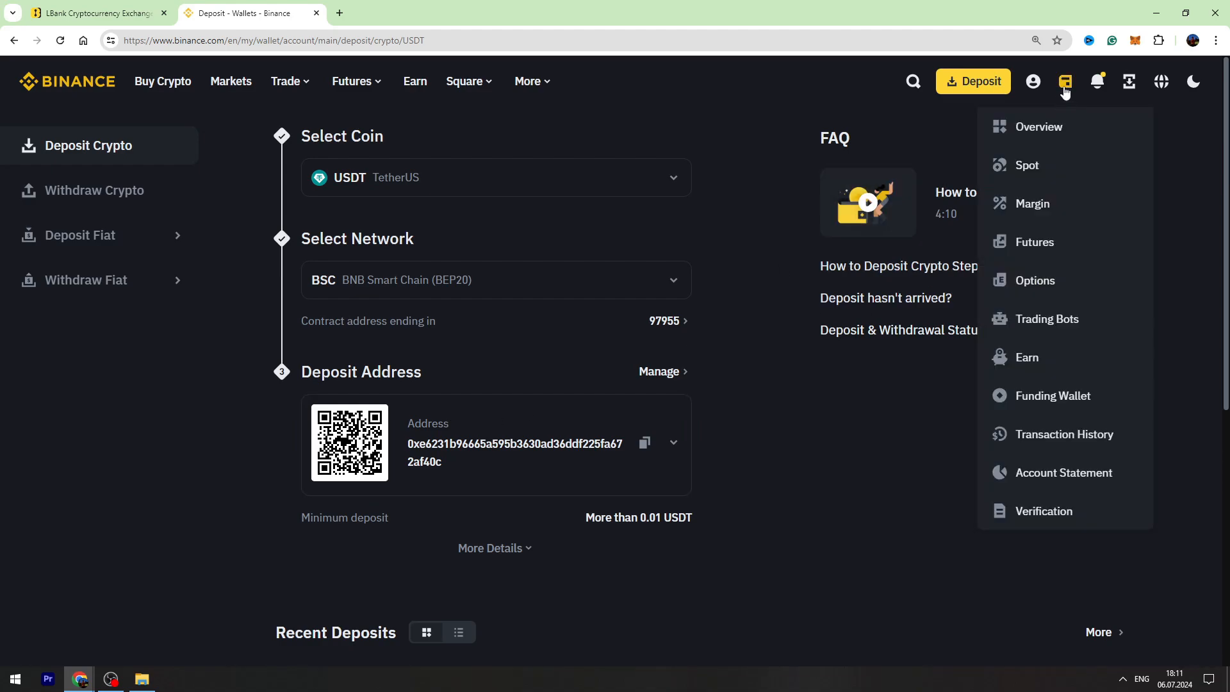
mouse_move(1065, 84)
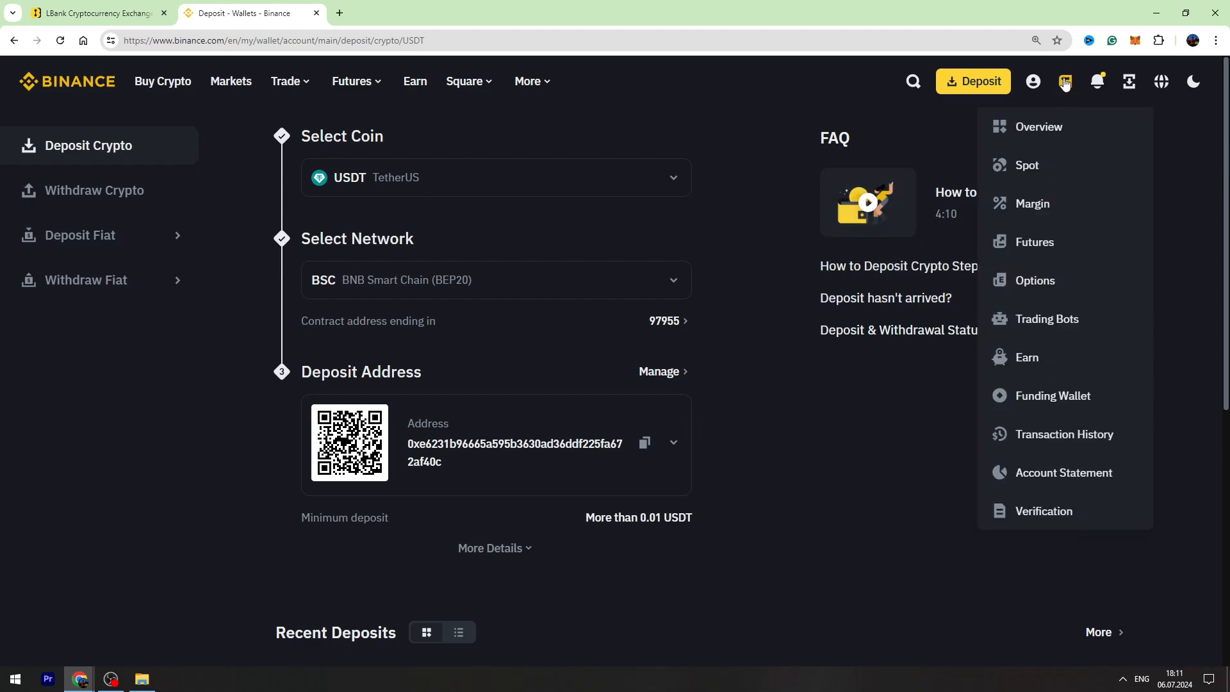
left_click(1026, 165)
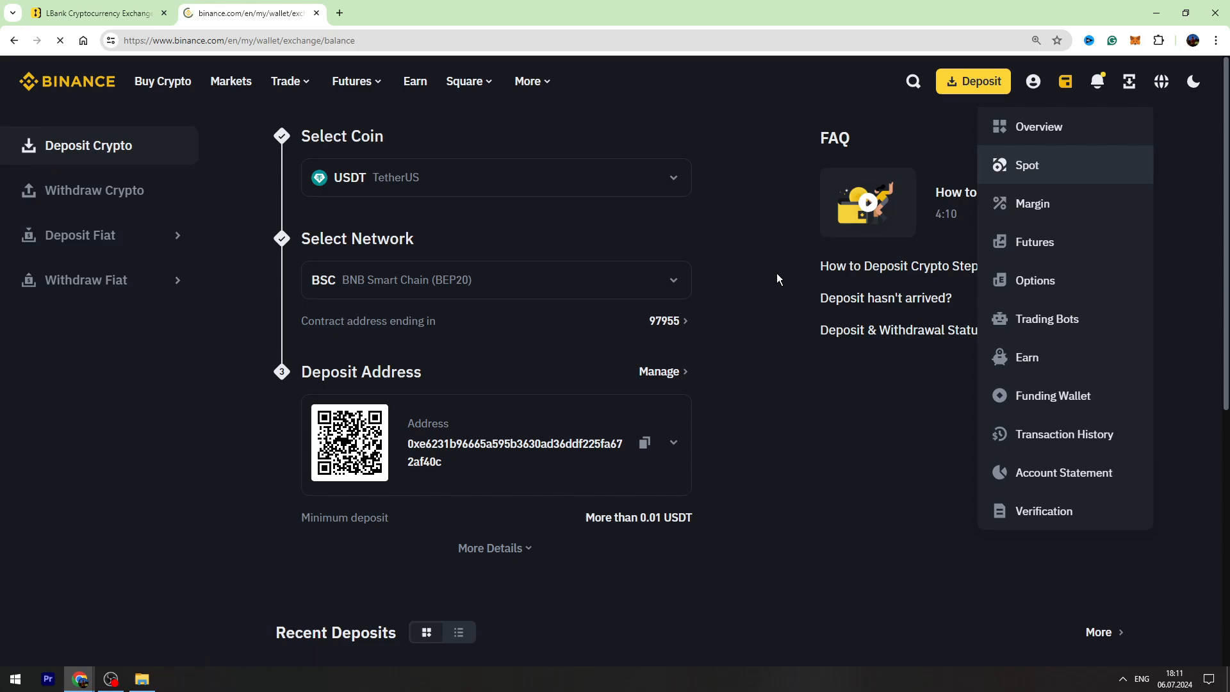
left_click(1026, 165)
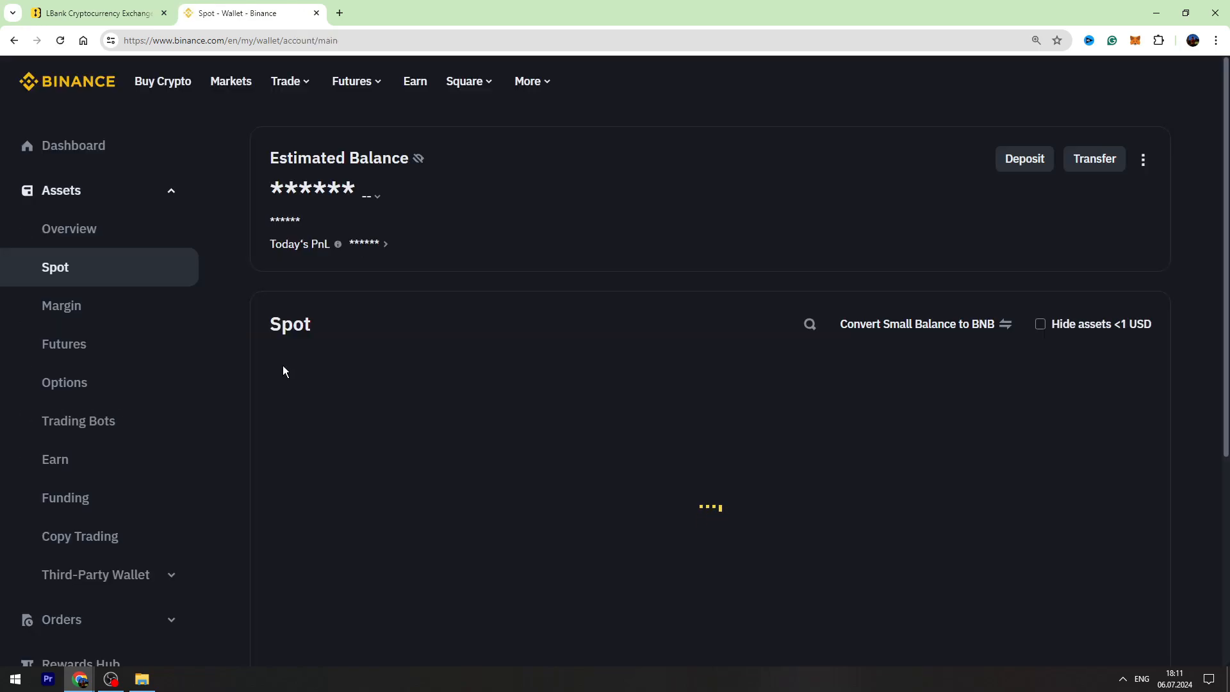
scroll("down", 3)
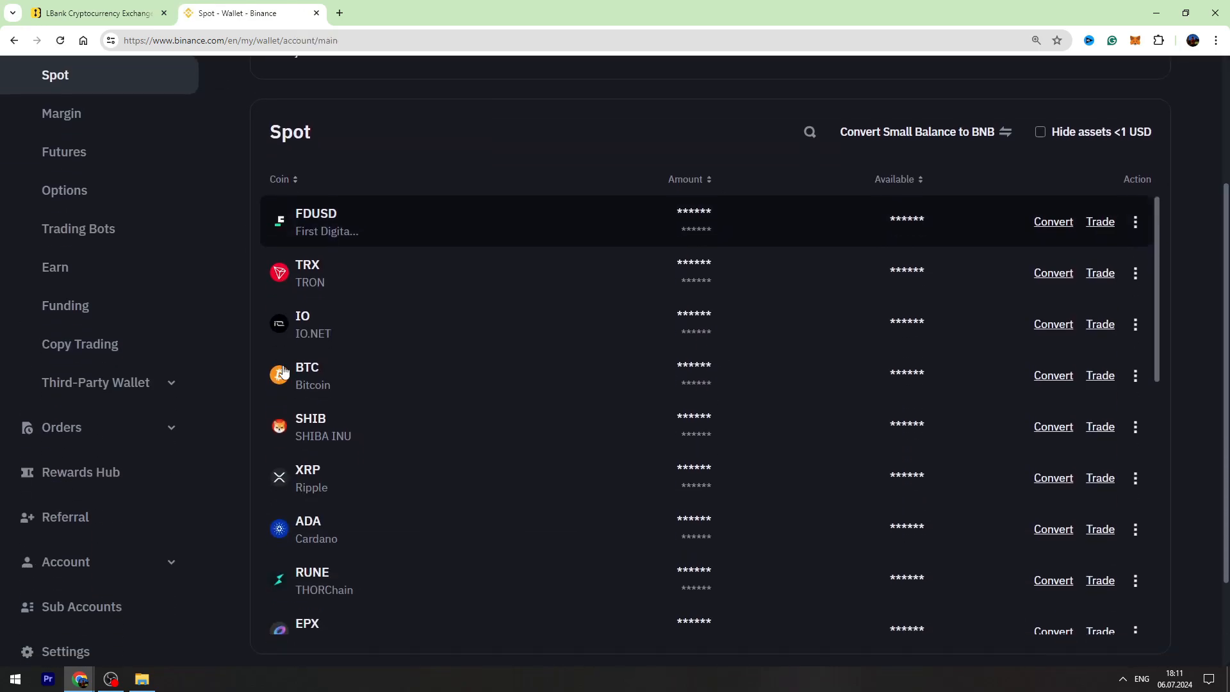